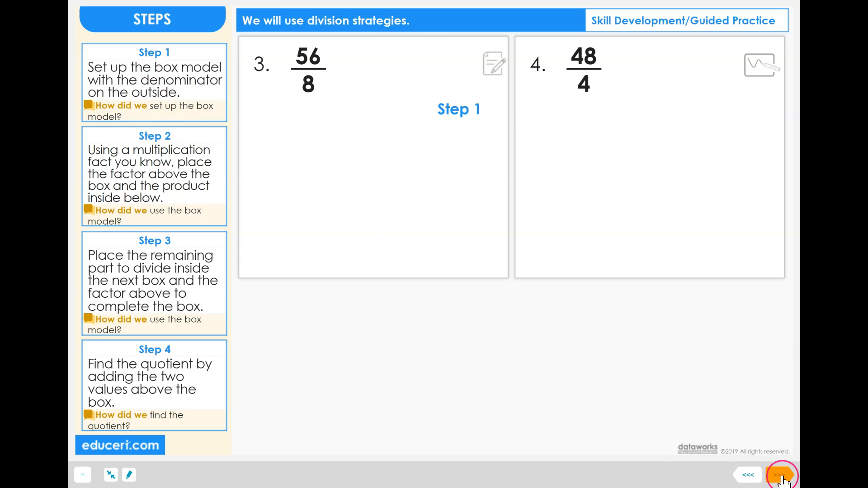
# - Draw the empty two-part box for 56/8 and place the denominator 8 outside it
pyautogui.click(782, 475)
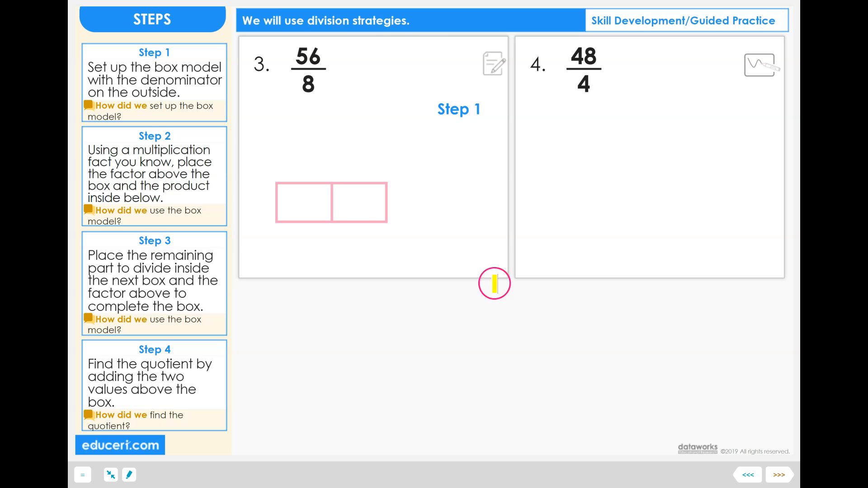
pyautogui.moveTo(334, 179)
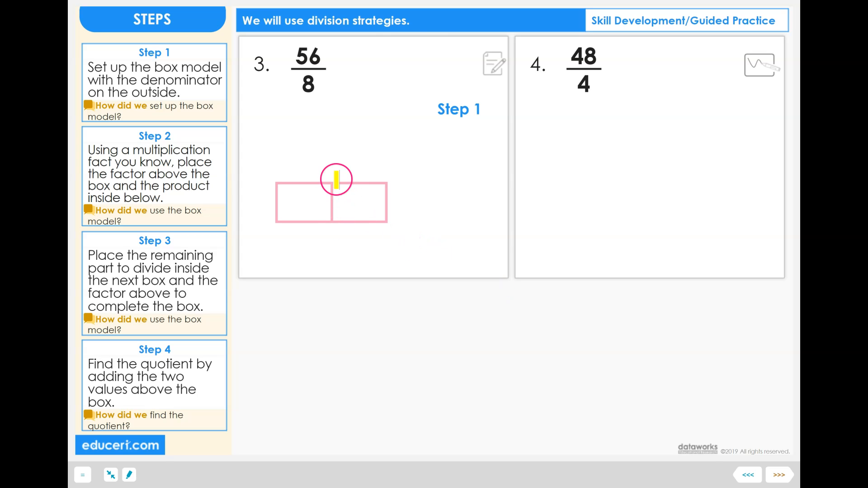
pyautogui.moveTo(332, 227)
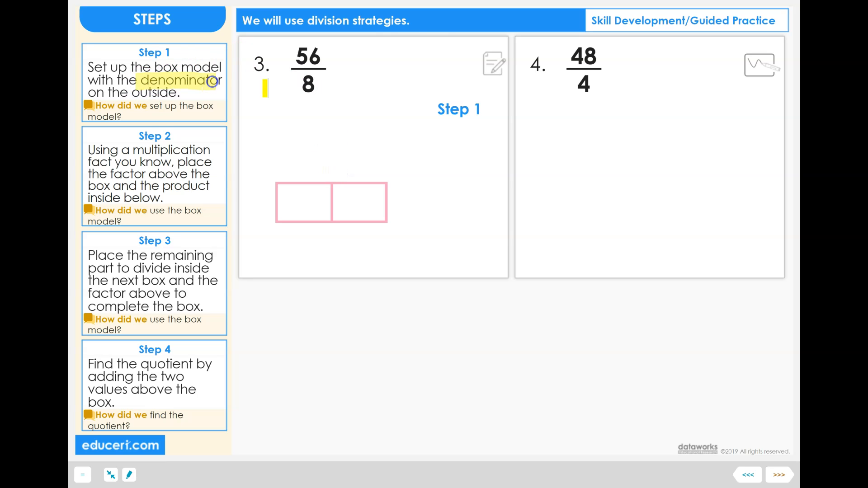
pyautogui.click(779, 474)
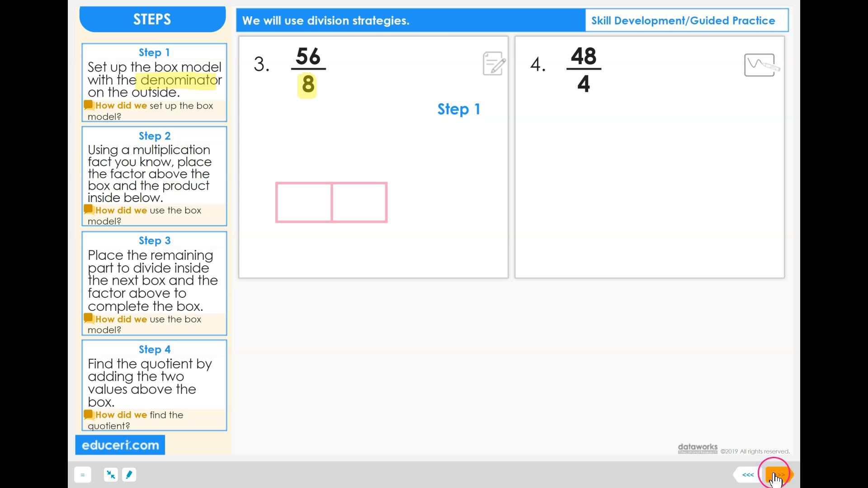
pyautogui.click(777, 475)
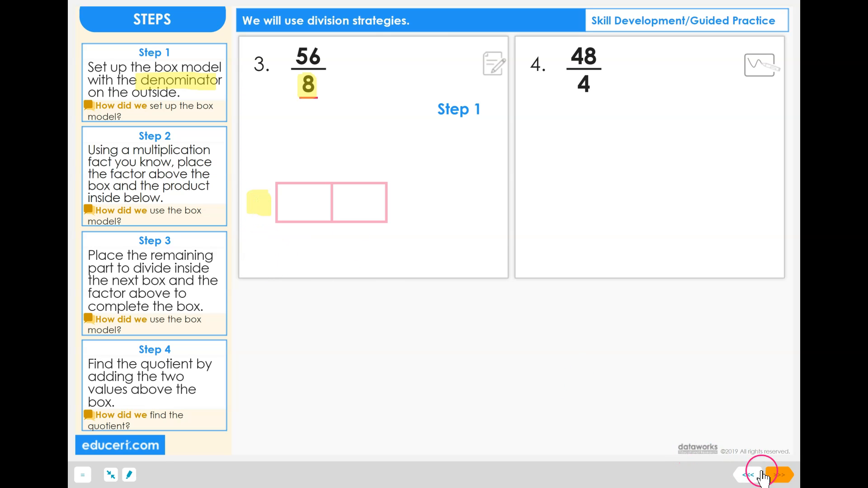
pyautogui.click(779, 475)
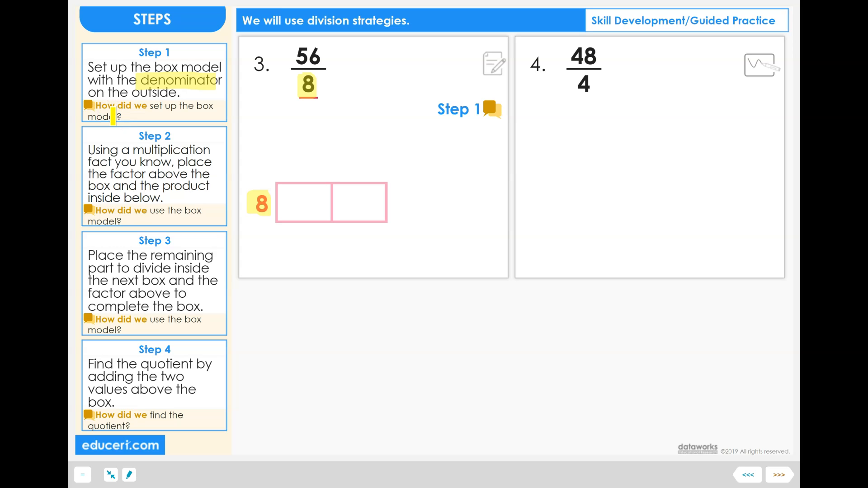
# - Reveal Step 2 with 'I know 8(5) = 40' and mark the factor and product spots
pyautogui.click(203, 110)
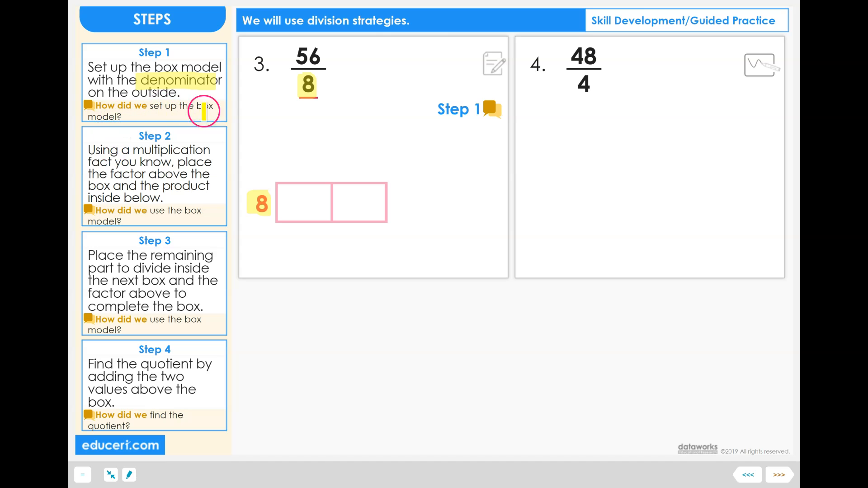
pyautogui.moveTo(285, 206)
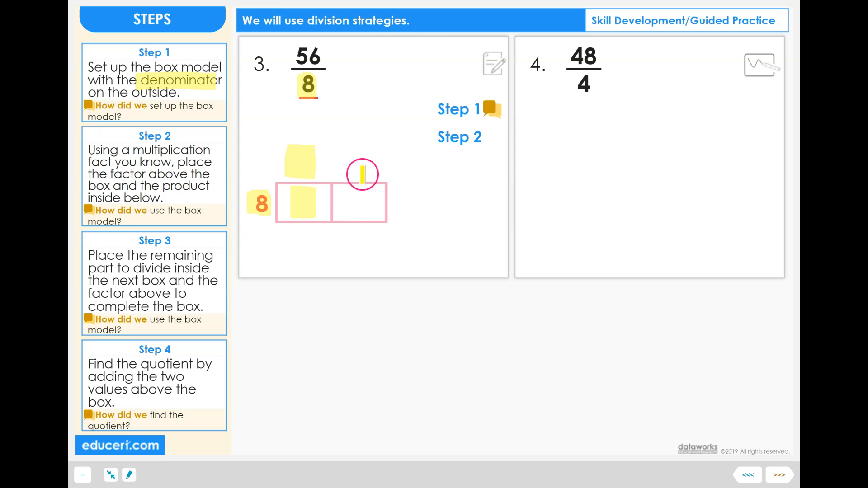
pyautogui.moveTo(361, 175); pyautogui.dragTo(316, 152)
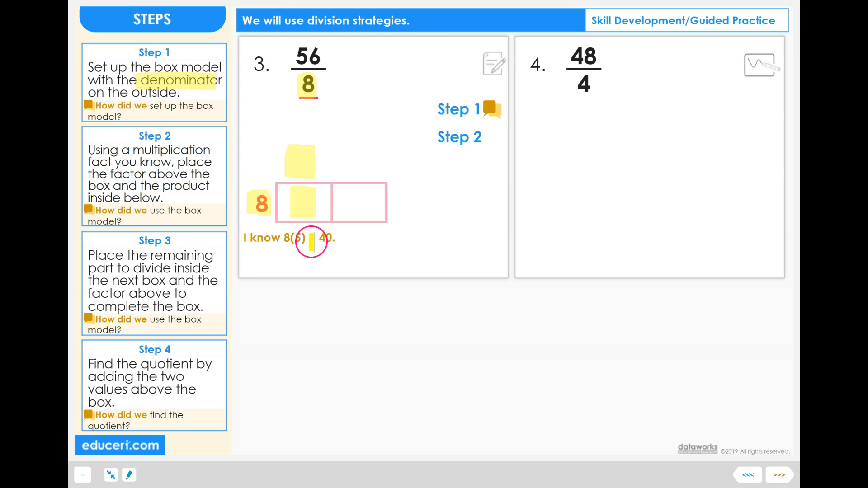
# - Show factor 5 above the box and product 40 in its first part
pyautogui.click(779, 475)
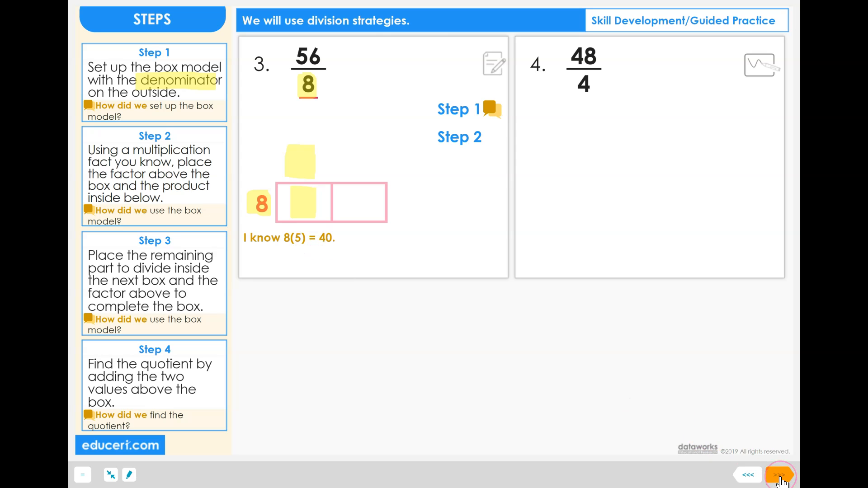
pyautogui.click(781, 475)
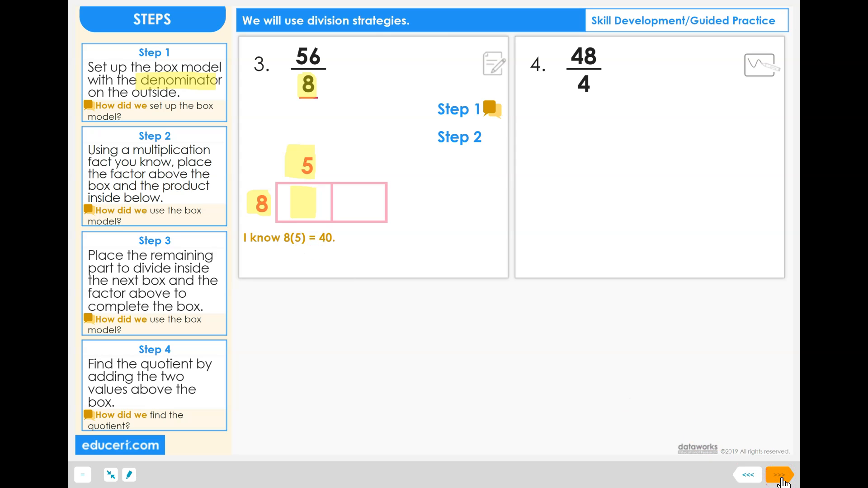
pyautogui.click(782, 475)
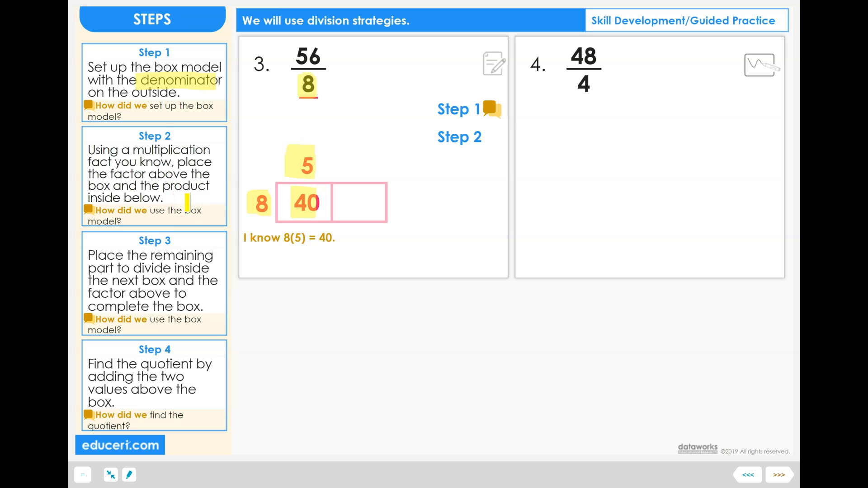
pyautogui.click(191, 200)
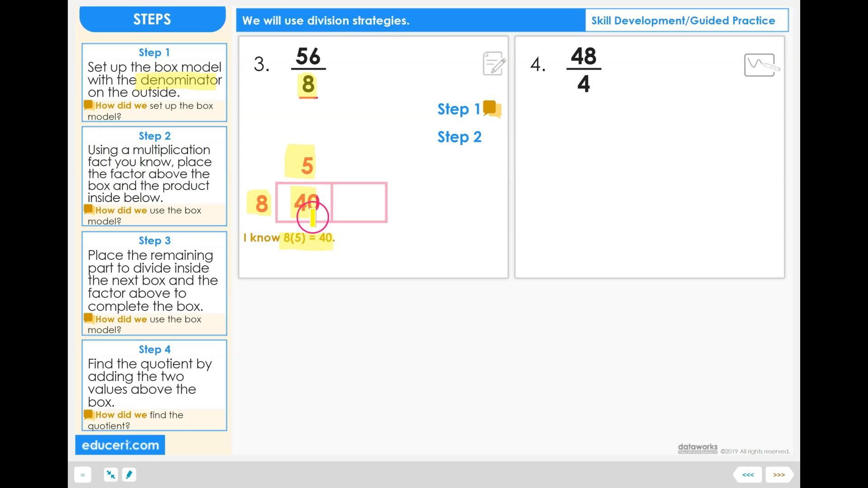
pyautogui.moveTo(304, 207)
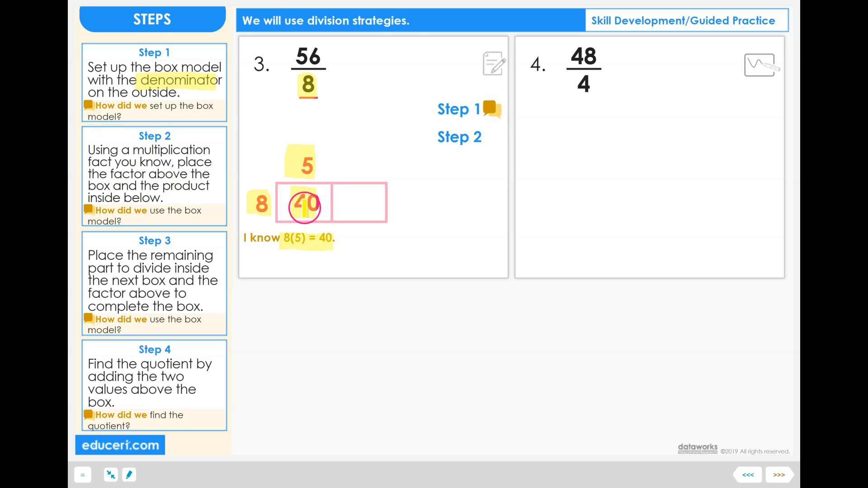
pyautogui.moveTo(699, 451)
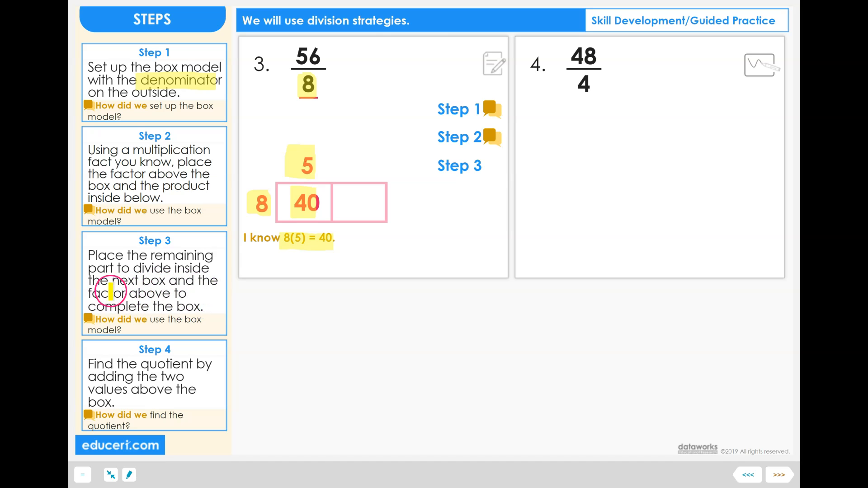
pyautogui.moveTo(174, 308)
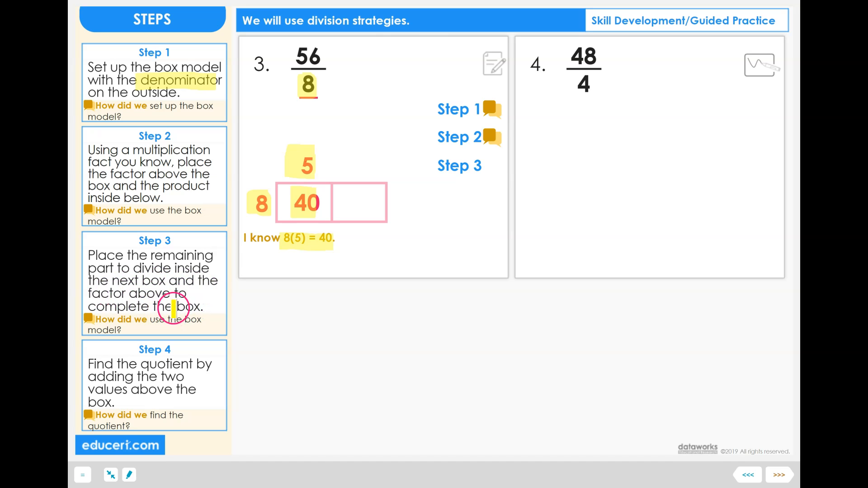
pyautogui.moveTo(135, 268)
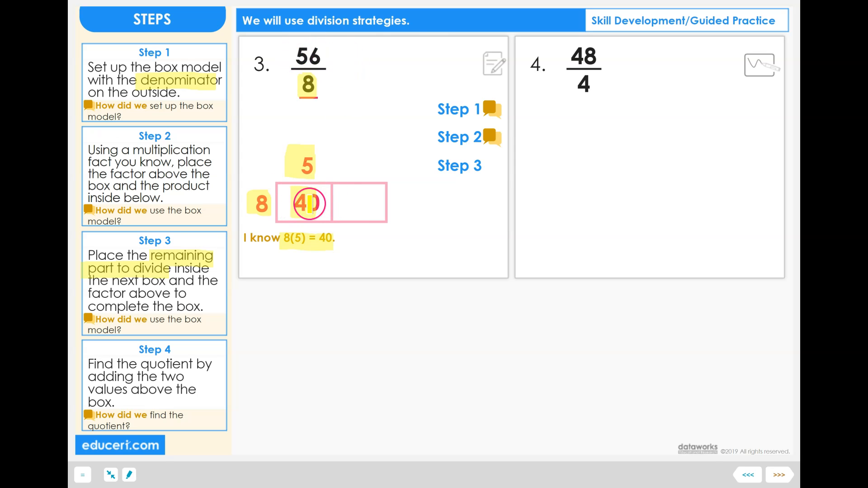
# - Show the remaining 16 in the second part and the factor 2 above it
pyautogui.click(778, 475)
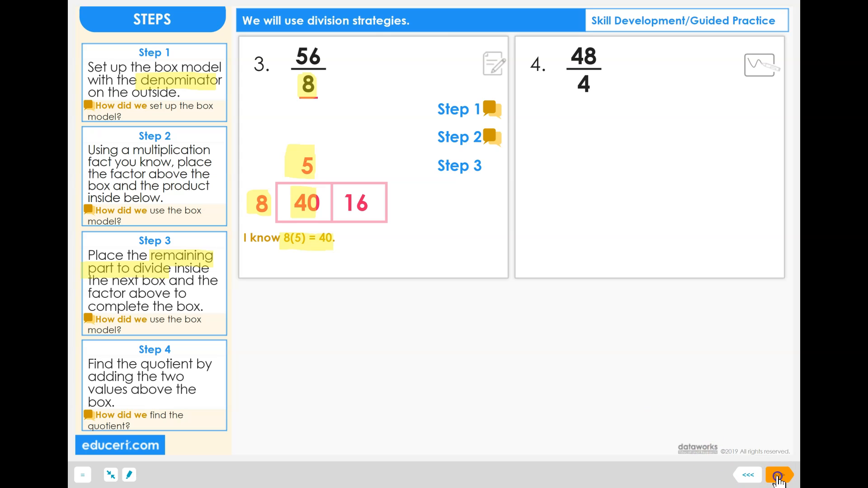
pyautogui.click(779, 475)
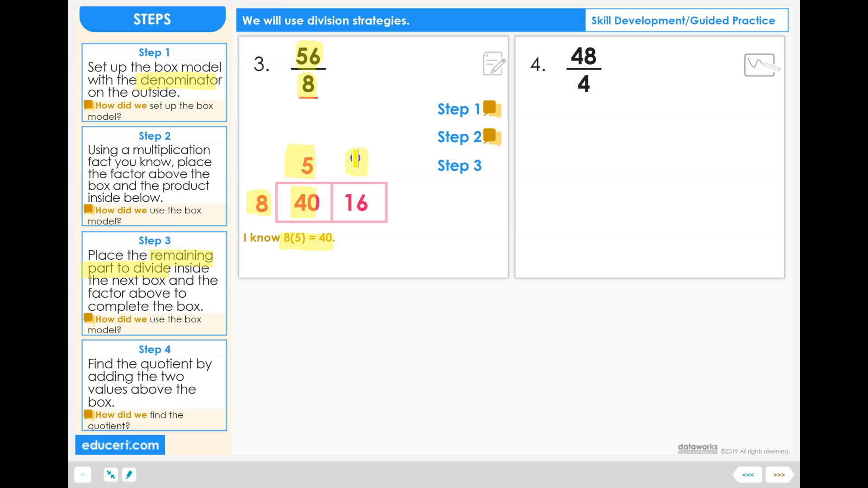
pyautogui.moveTo(331, 202)
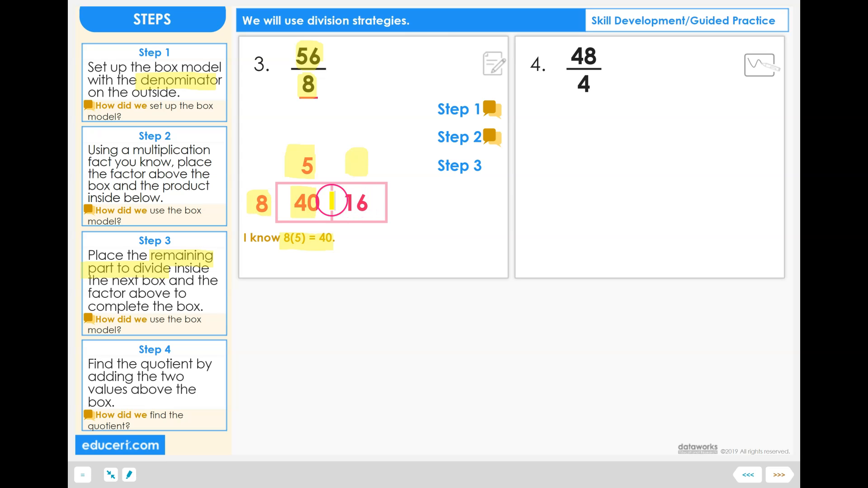
pyautogui.click(779, 475)
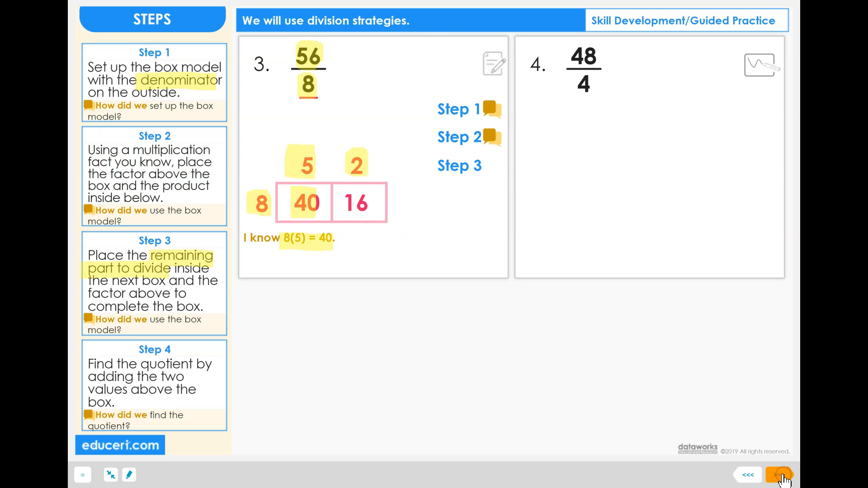
pyautogui.click(780, 474)
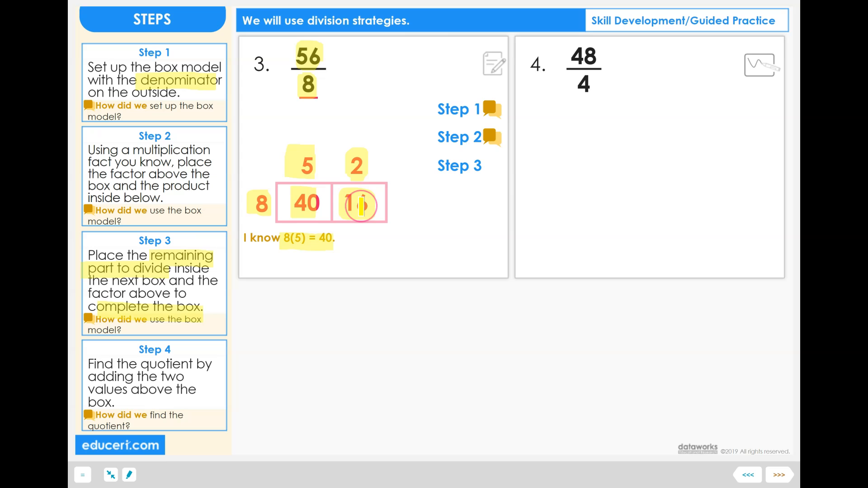
# - Mark Step 3 done and reveal the Step 4 label for the quotient
pyautogui.click(778, 475)
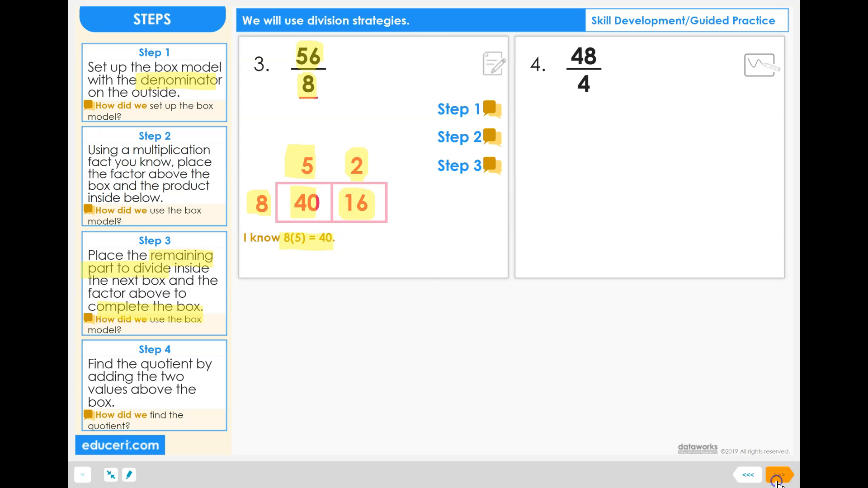
pyautogui.click(779, 475)
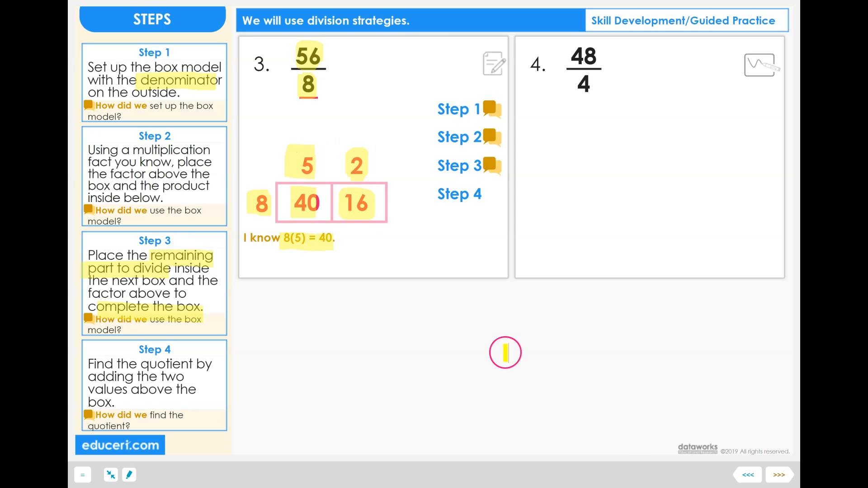
# - Add the plus sign, then show 5 + 2 = 7 and 56/8 = 7
pyautogui.click(779, 475)
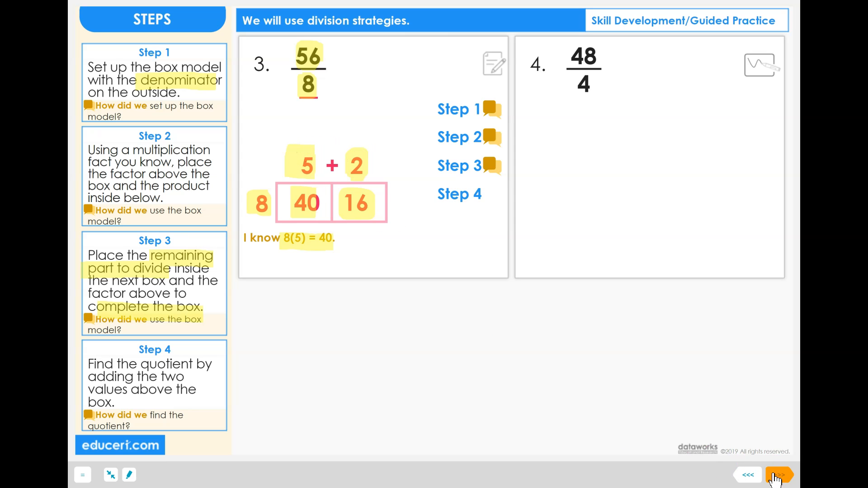
pyautogui.click(781, 475)
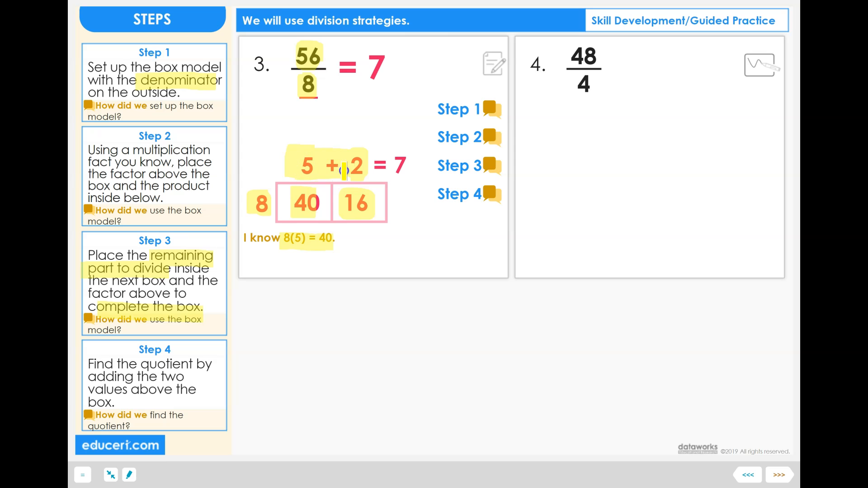
pyautogui.click(335, 161)
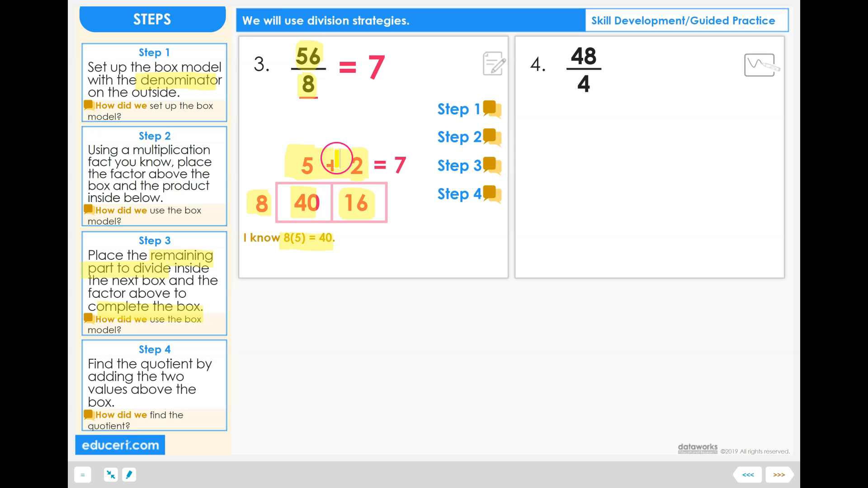
pyautogui.moveTo(615, 388)
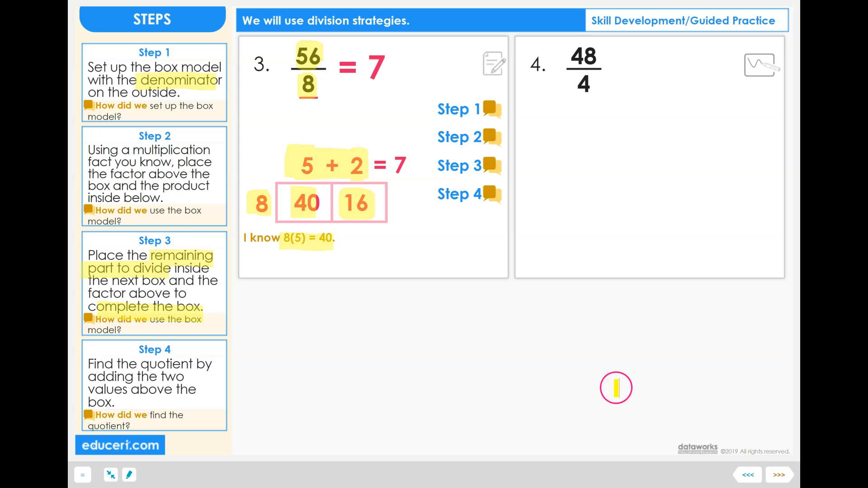
pyautogui.moveTo(509, 261)
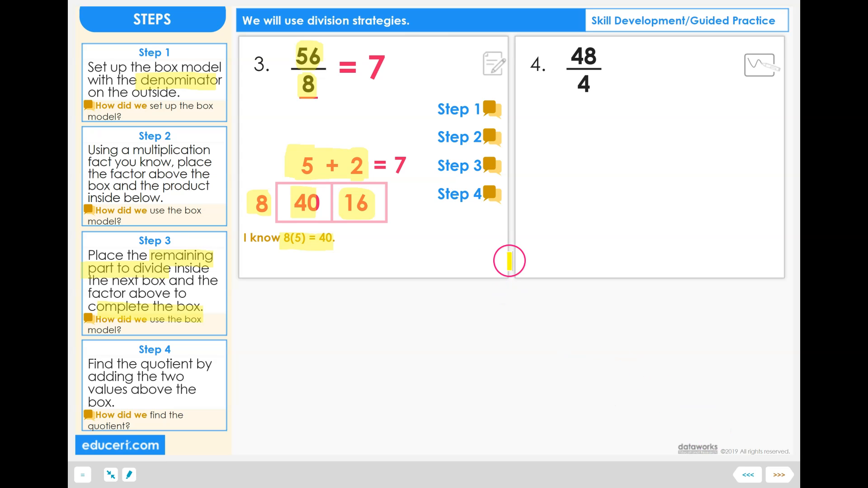